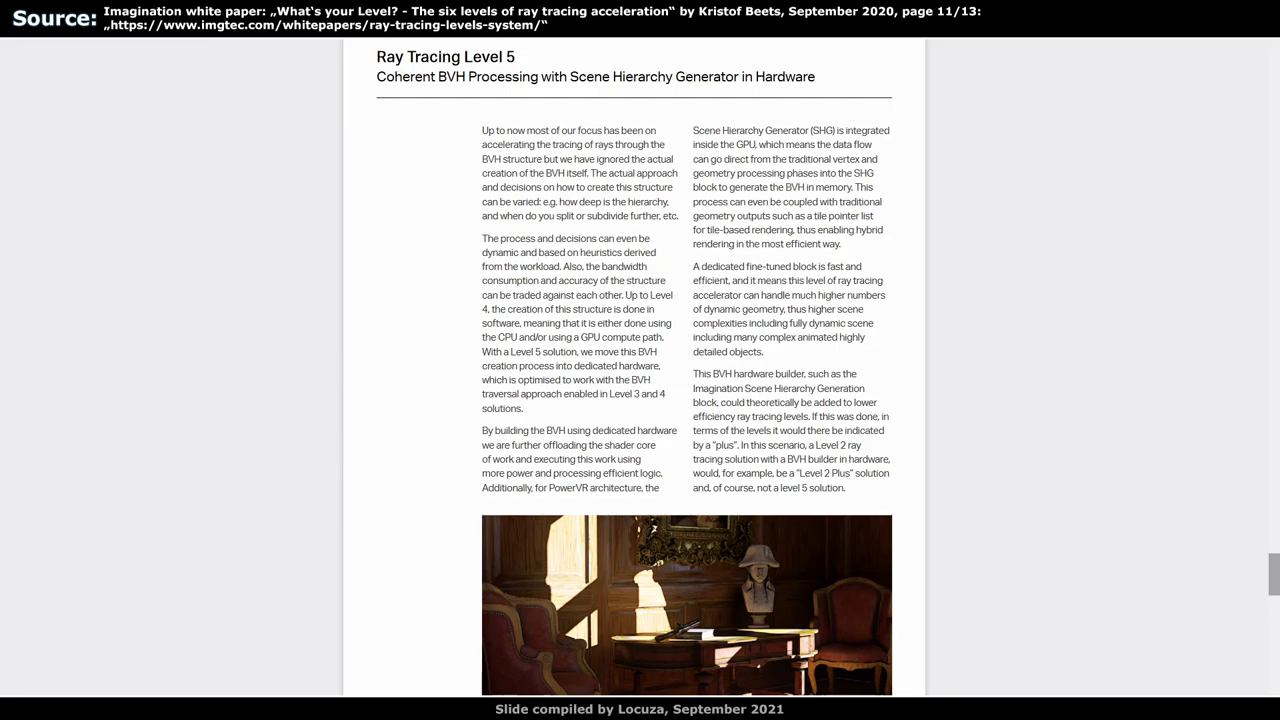
{"action": "key", "text": "Right"}
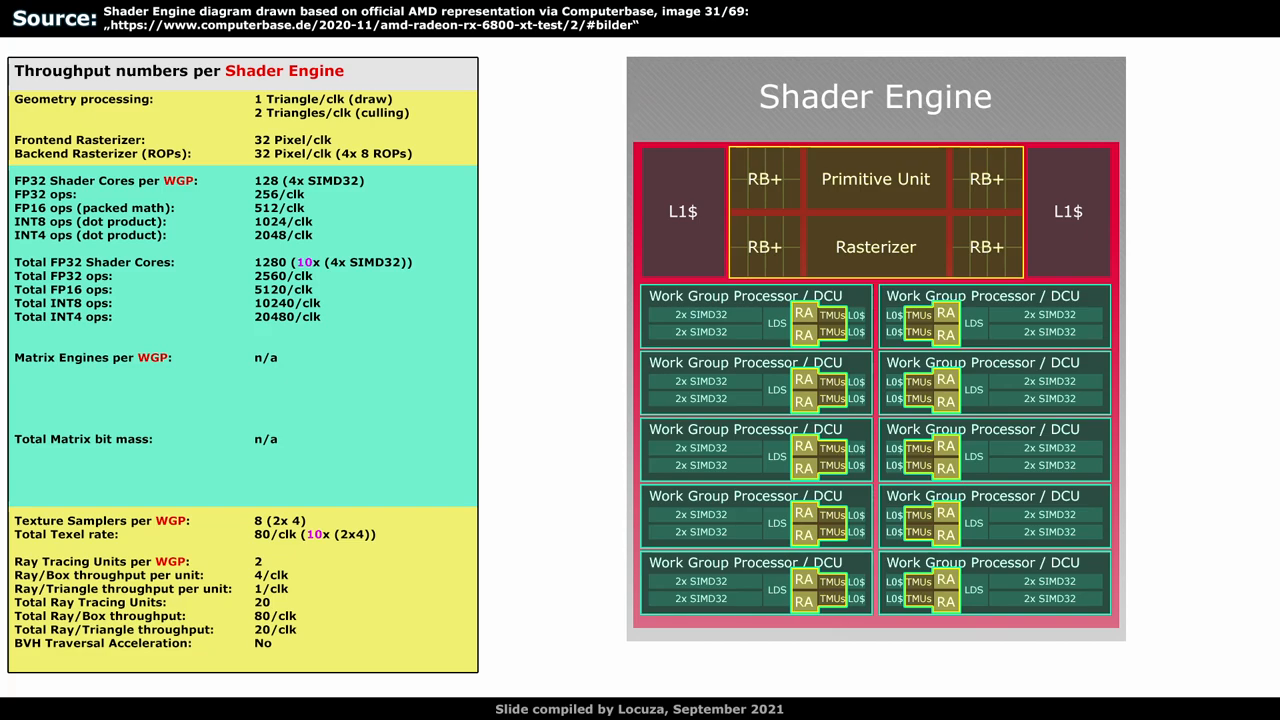
{"action": "key", "text": "Right"}
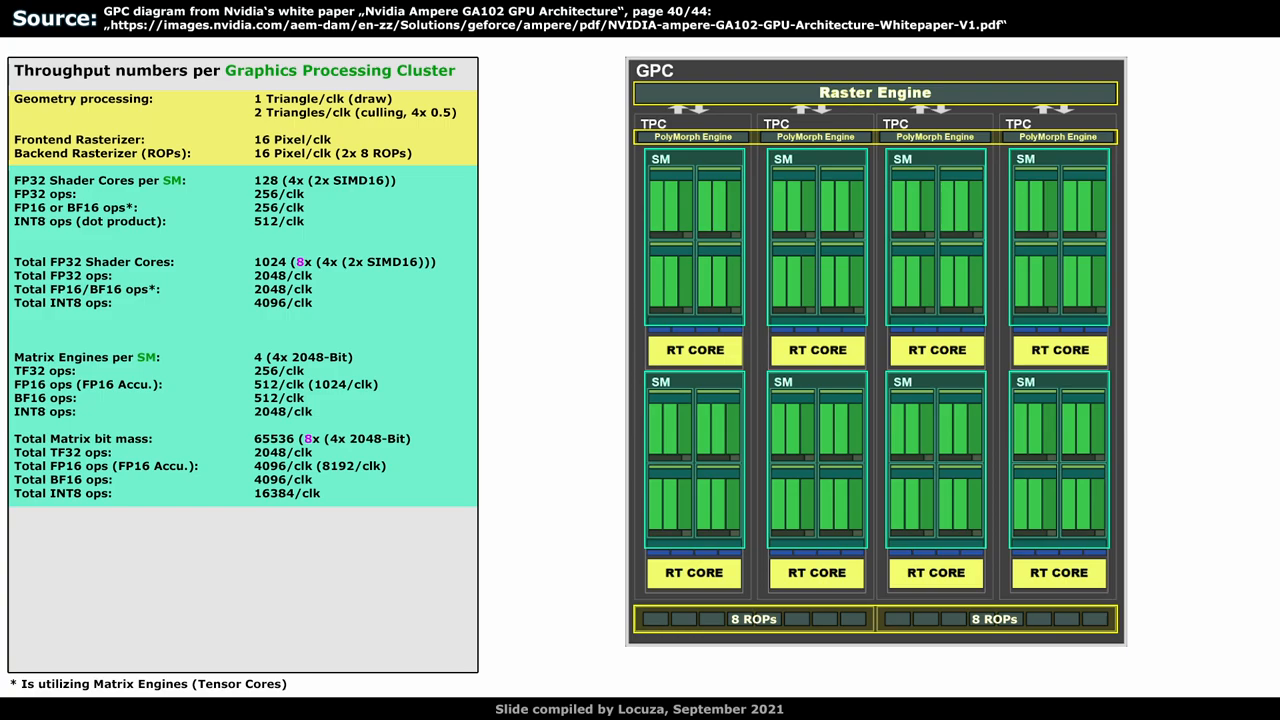
{"action": "key", "text": "Right"}
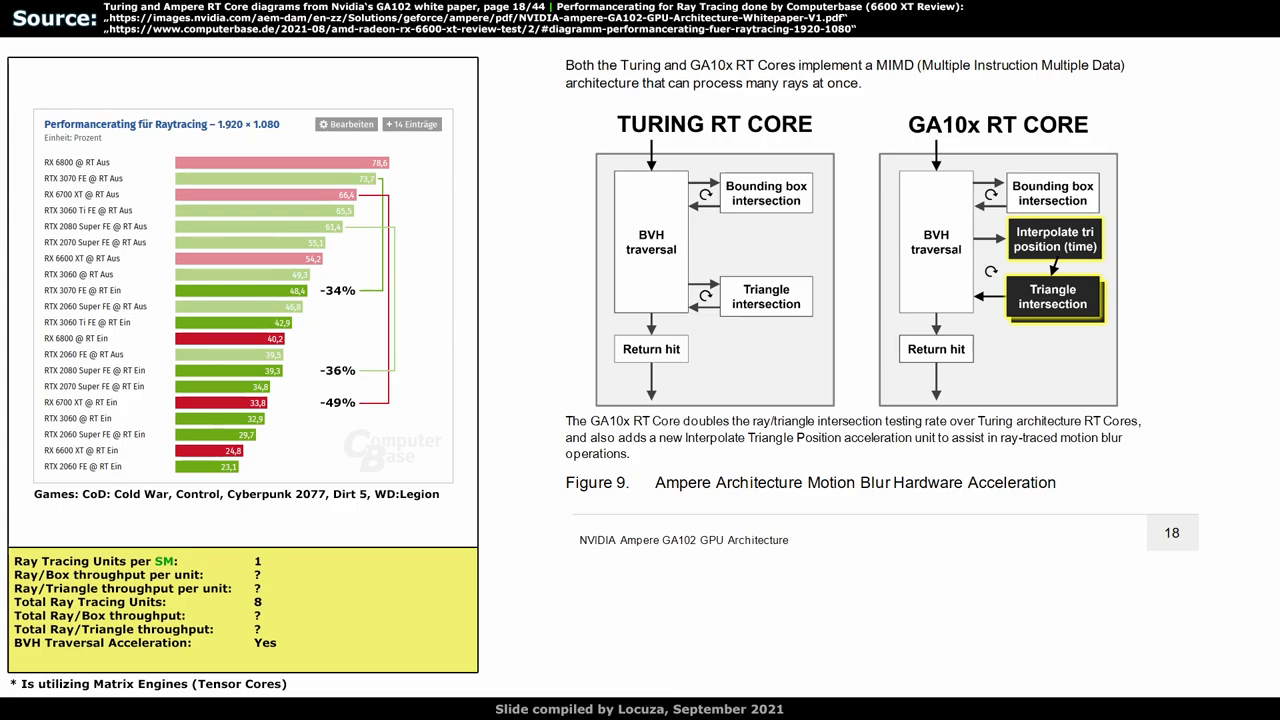
{"action": "key", "text": "Right"}
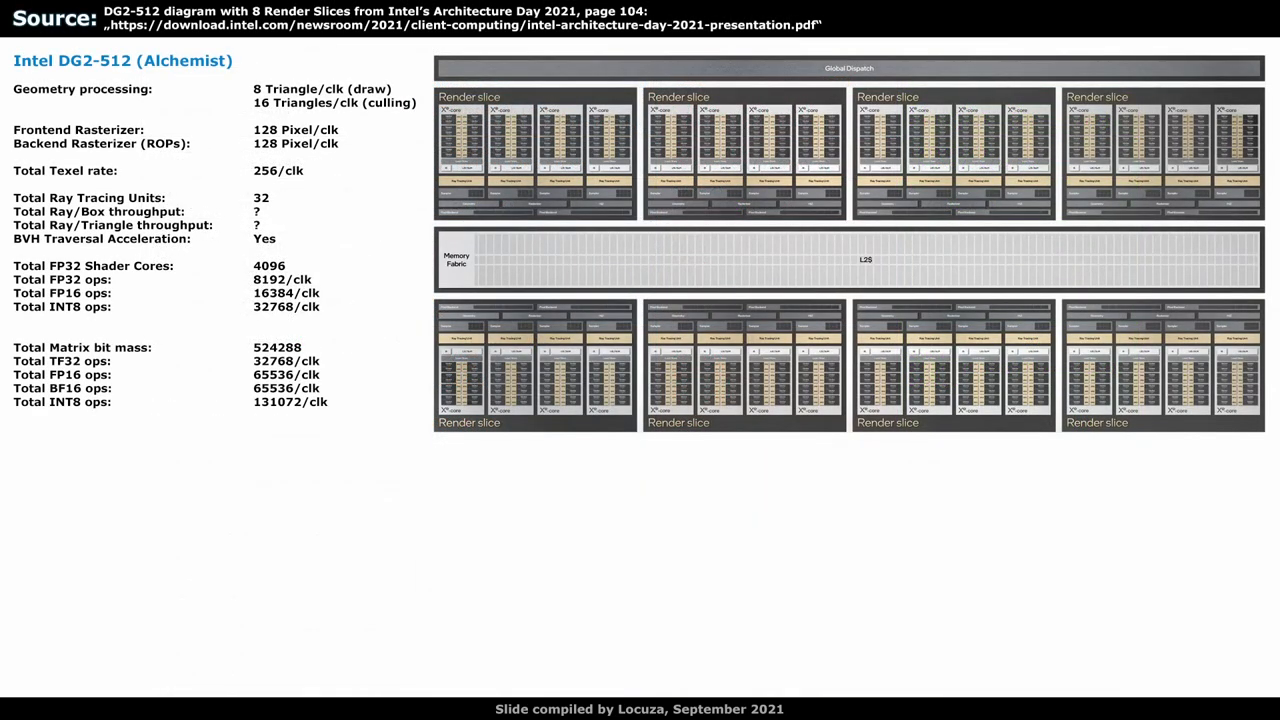